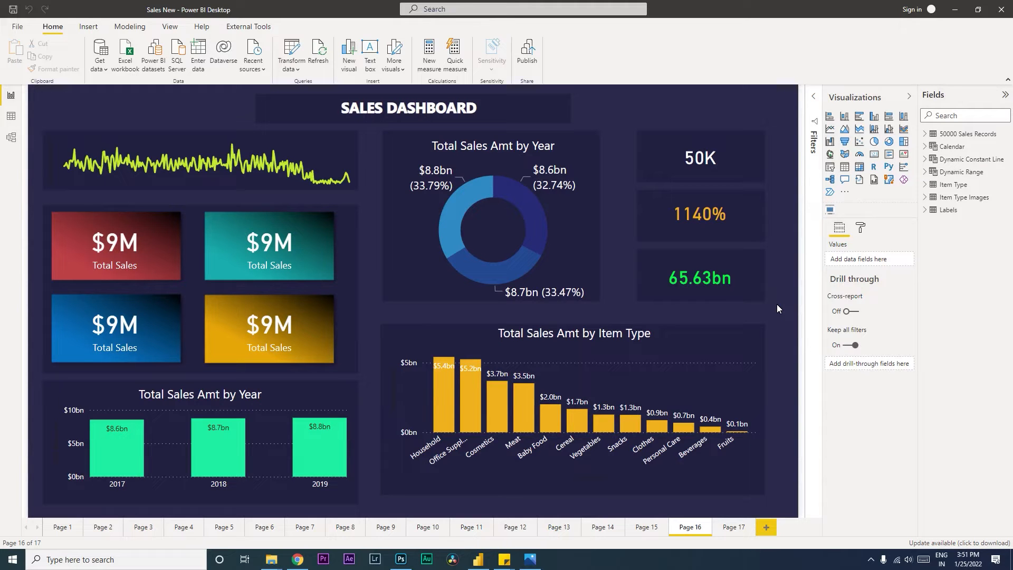
mouse_move(64, 62)
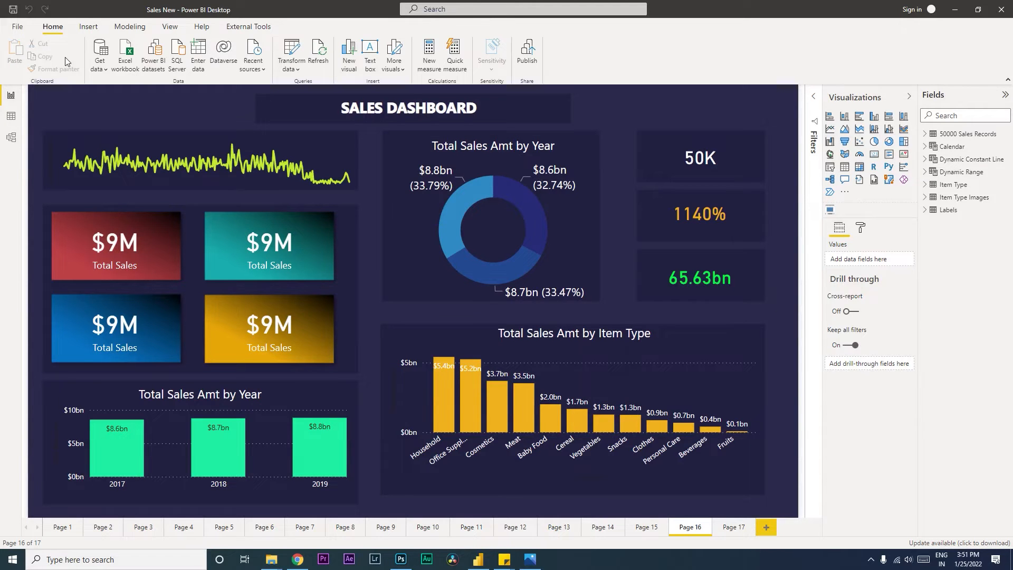
- Enter the Power Query Editor via Transform data to start a new blank query, Query1
click(99, 54)
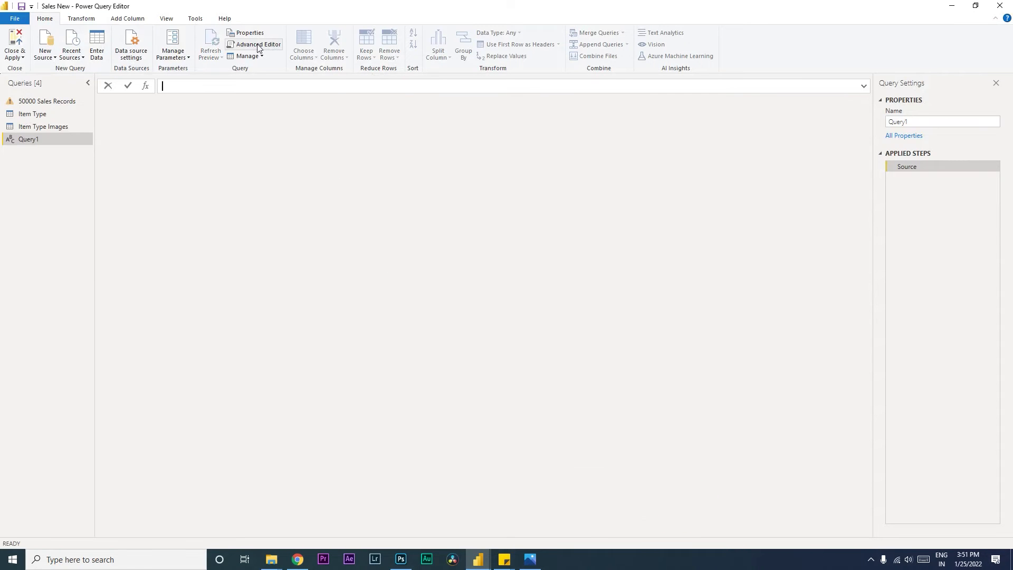
- Replace Query1's code in Advanced Editor with a #table holding Date Last Refreshed from DateTime.LocalNow()
click(258, 44)
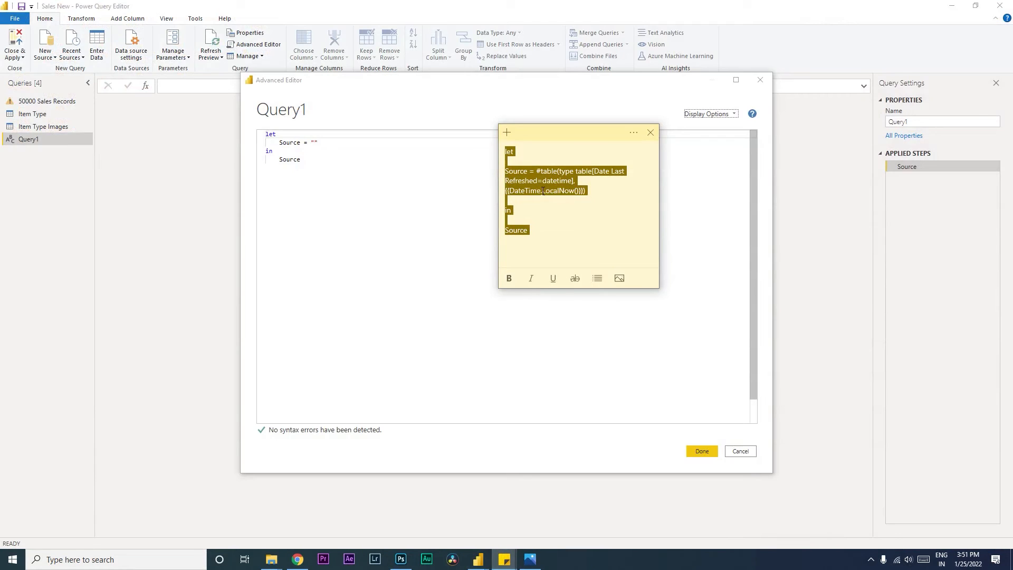
click(651, 132)
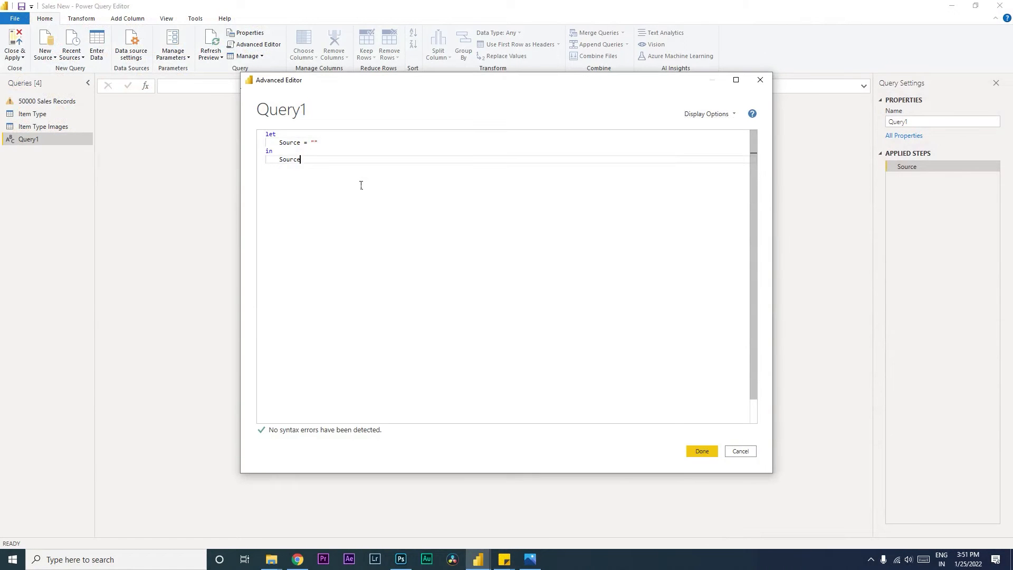
key(ctrl+a)
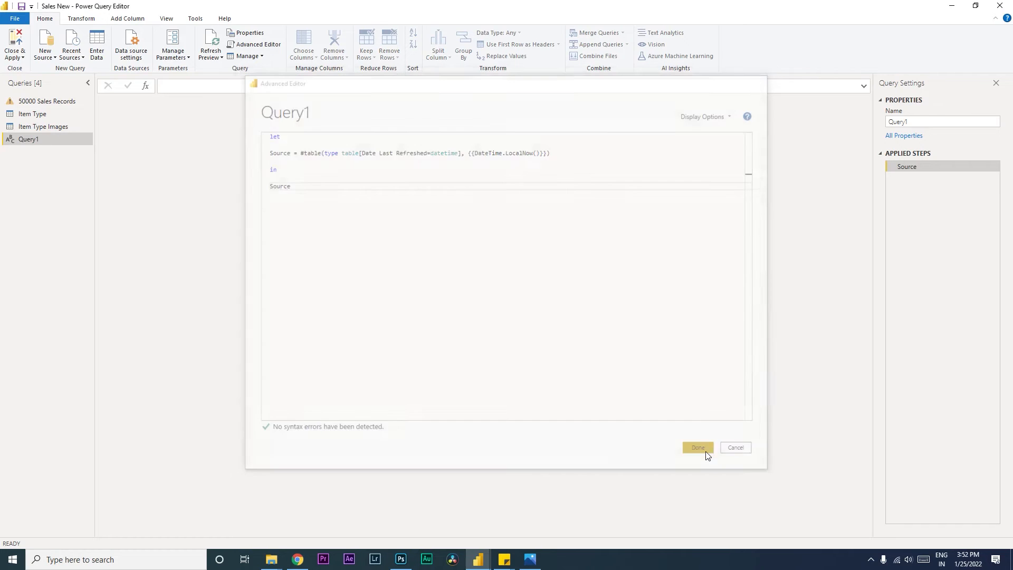
- Rename the query Last Refresh and apply it so the table loads into the report
click(696, 448)
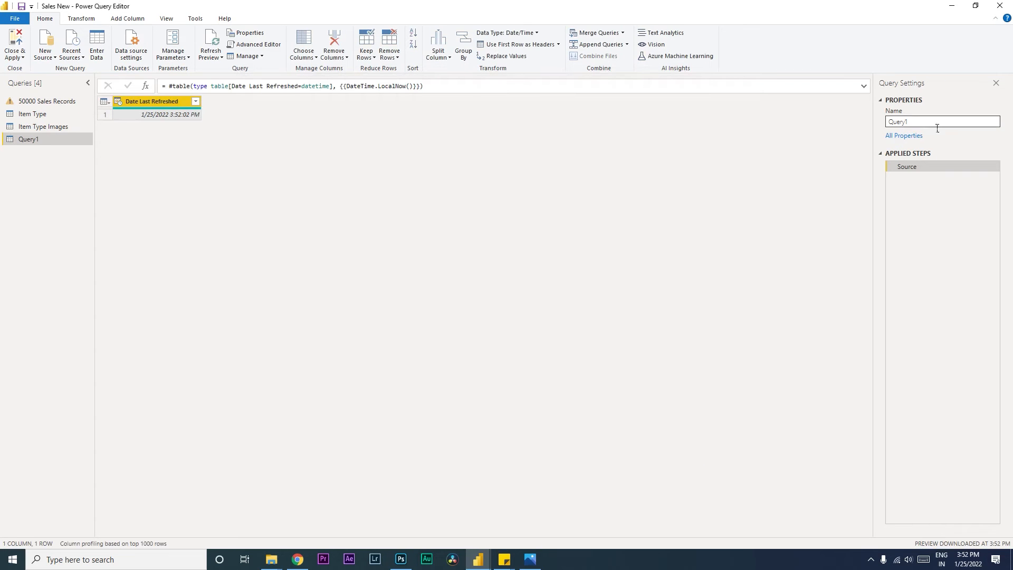
text(Last Refr)
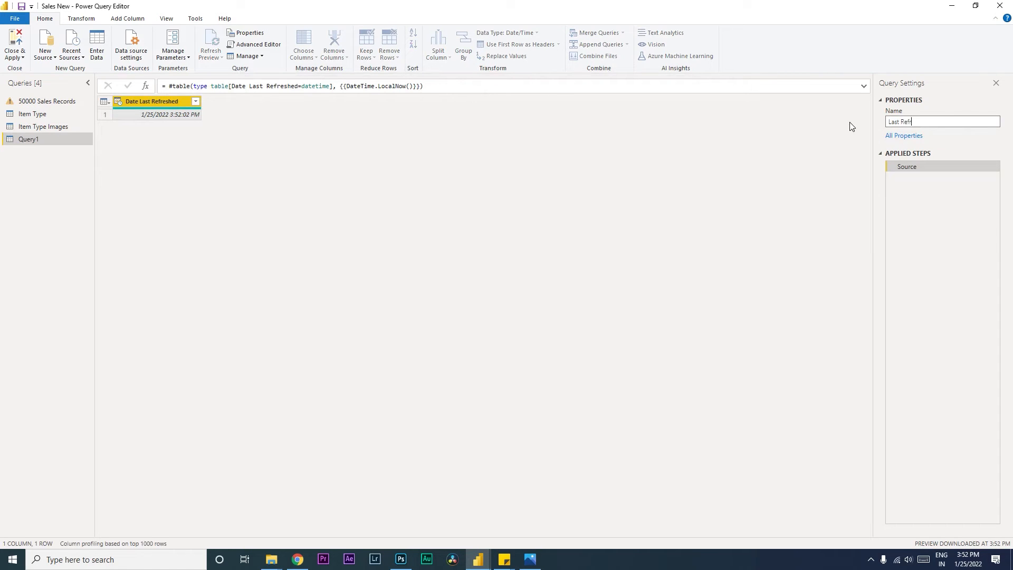
click(14, 46)
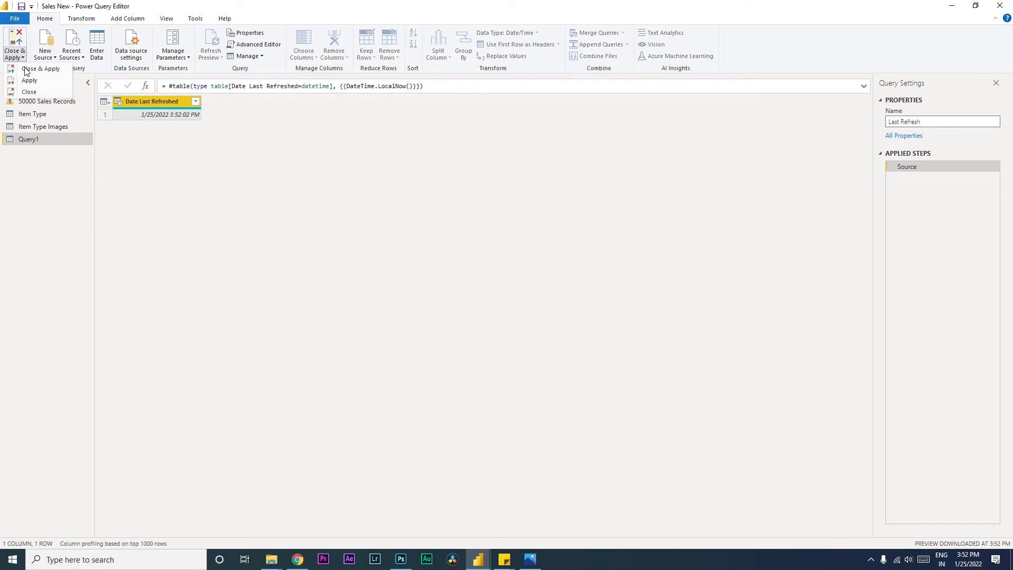
click(14, 46)
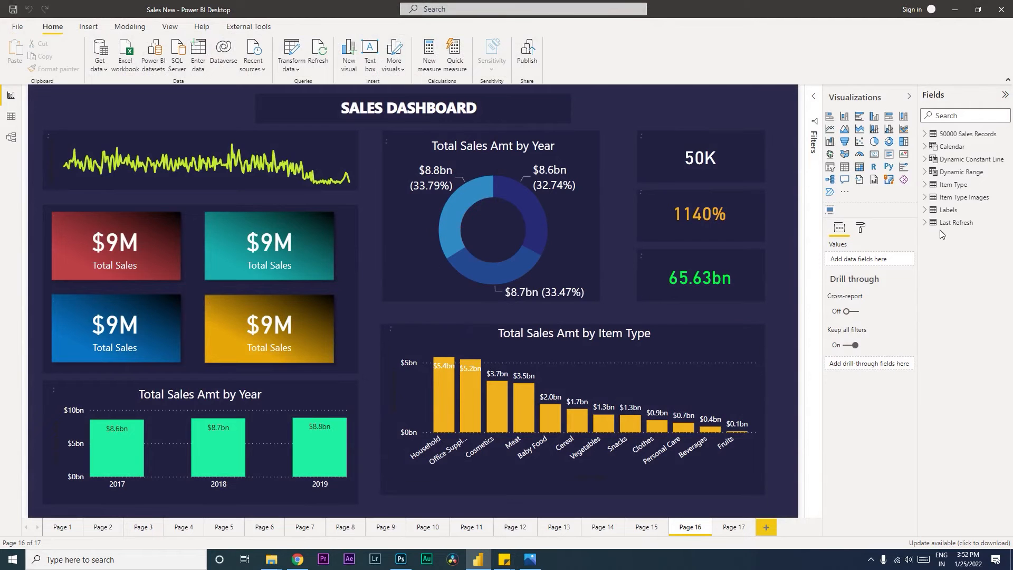
- Create measure Last Refresh Date = VALUES('Last Refresh'[Date Last Refreshed]) in the Last Refresh table
click(926, 223)
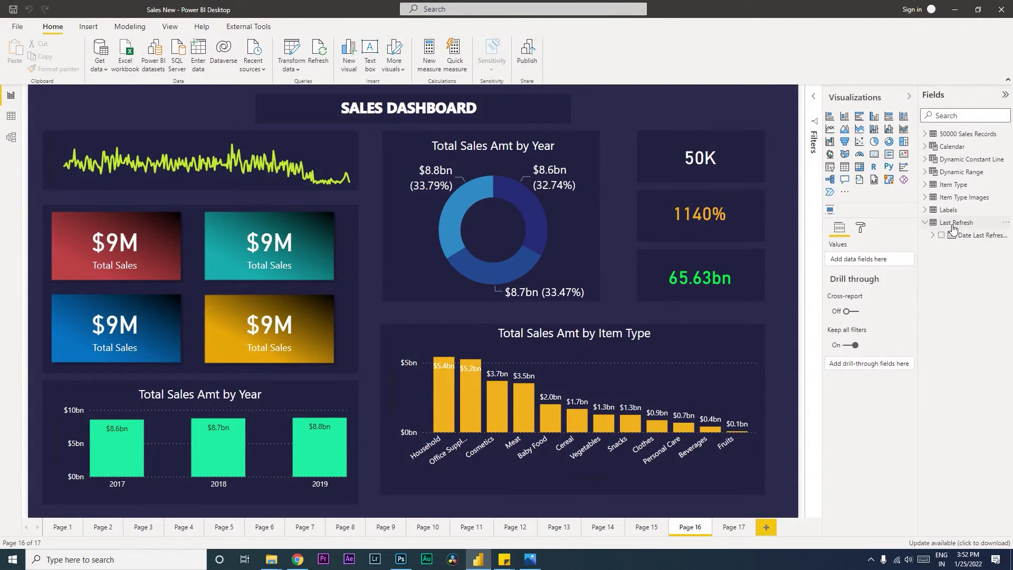
right_click(955, 223)
text(Last Refresh Da)
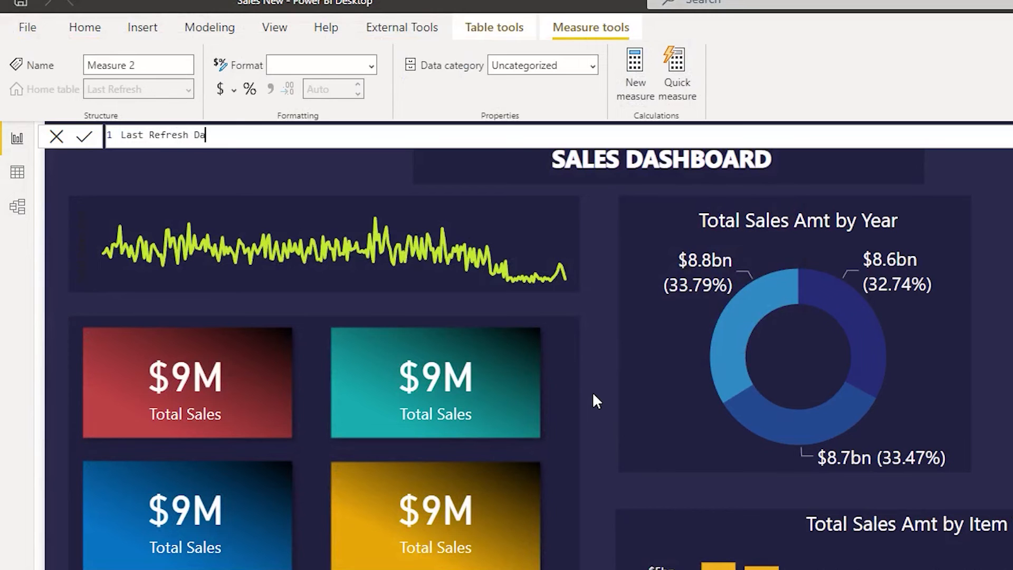
text(te =)
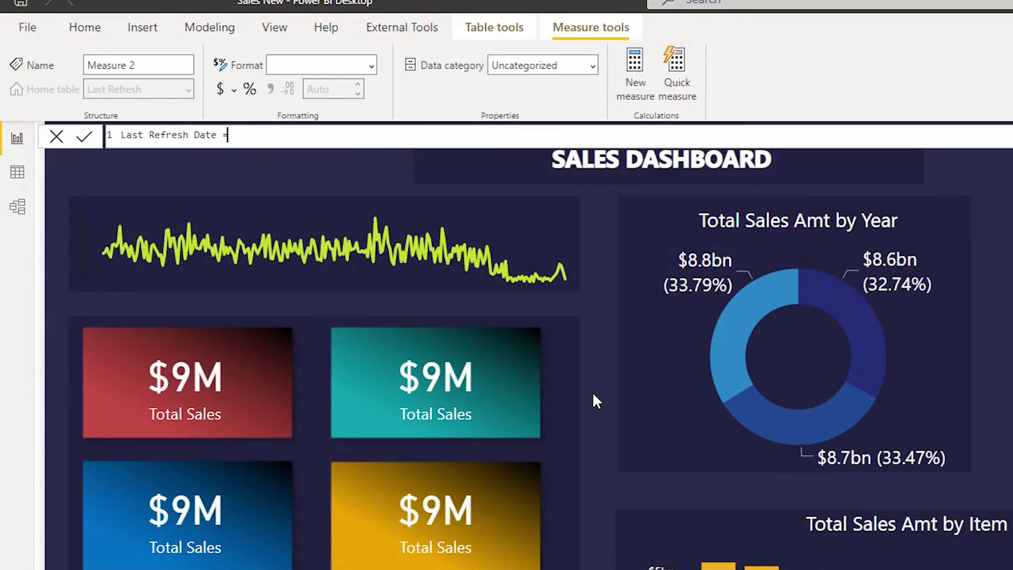
text(Vale)
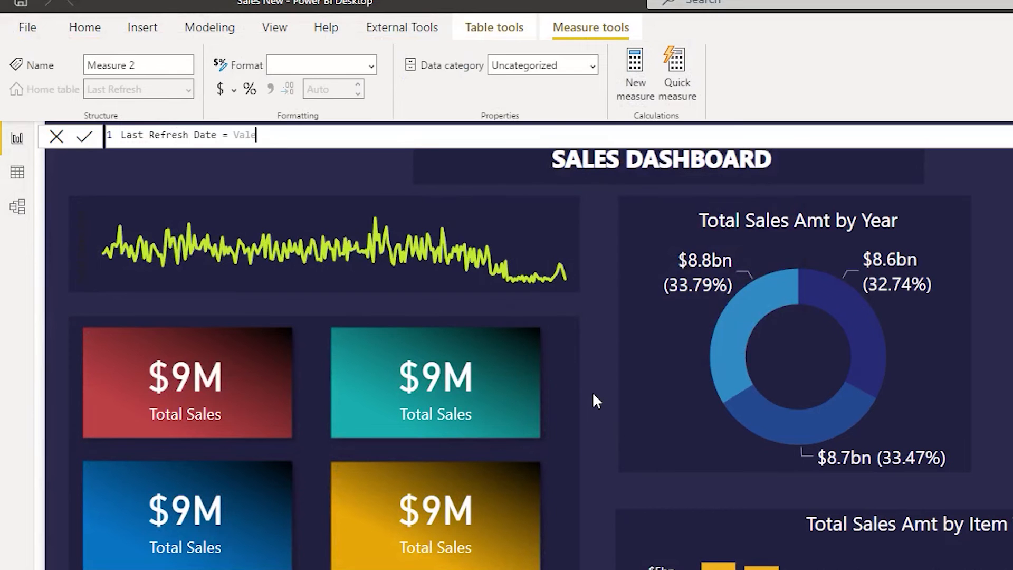
text(VALUES()
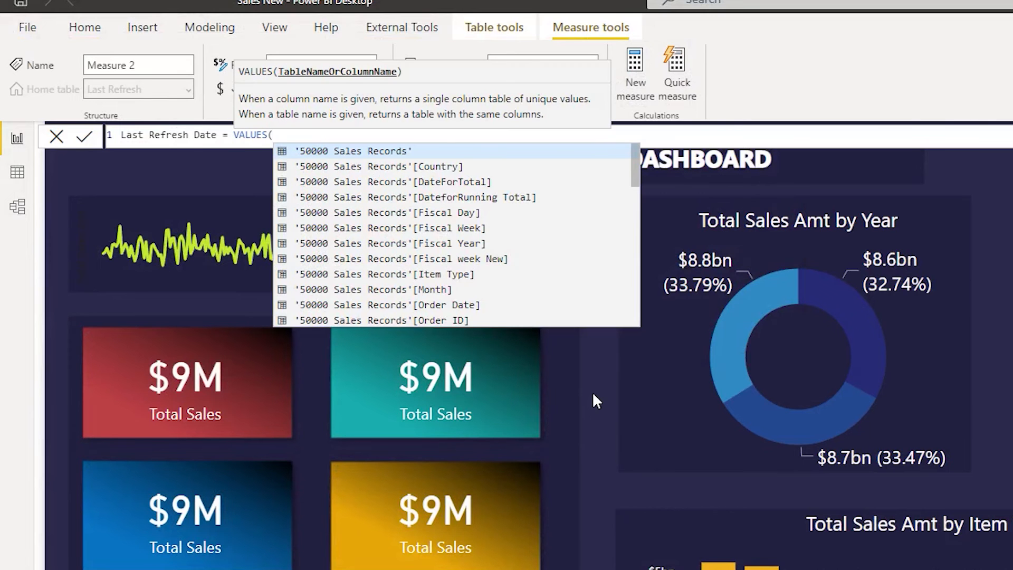
text(las)
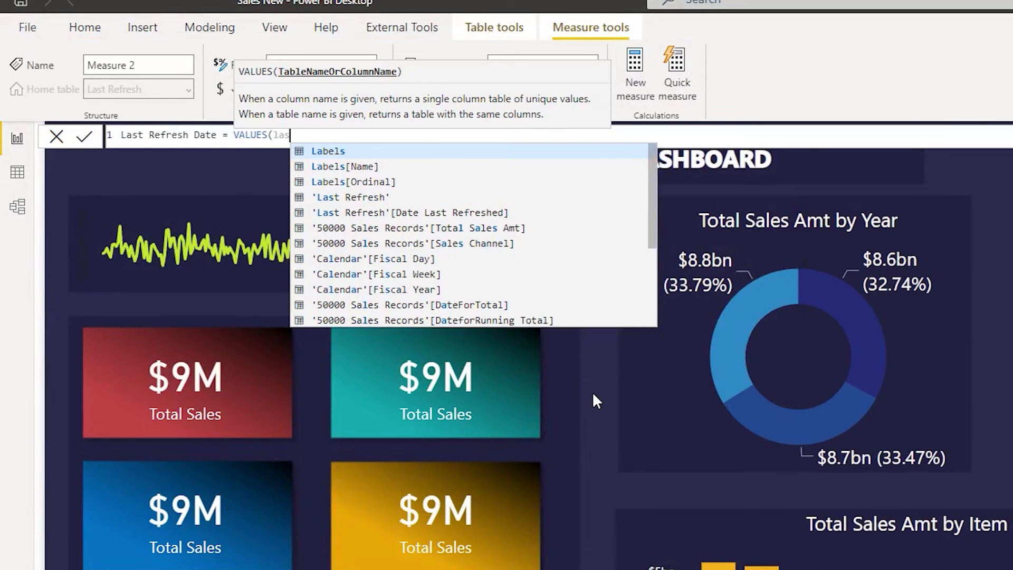
click(409, 212)
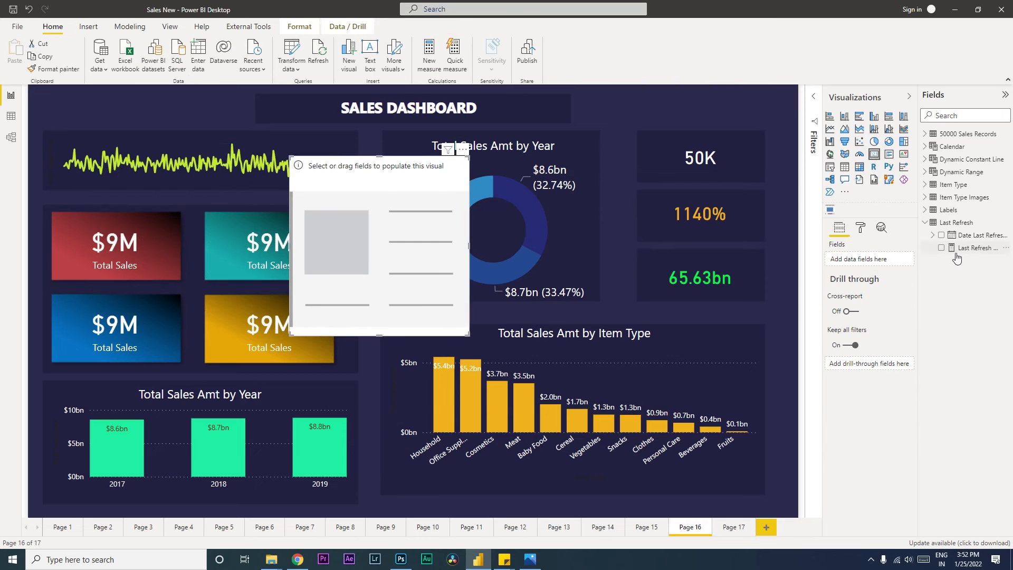
- Show Last Refresh Date on the card formatted as date-time, reading 1/25/2022, 3:52:14 PM
click(941, 248)
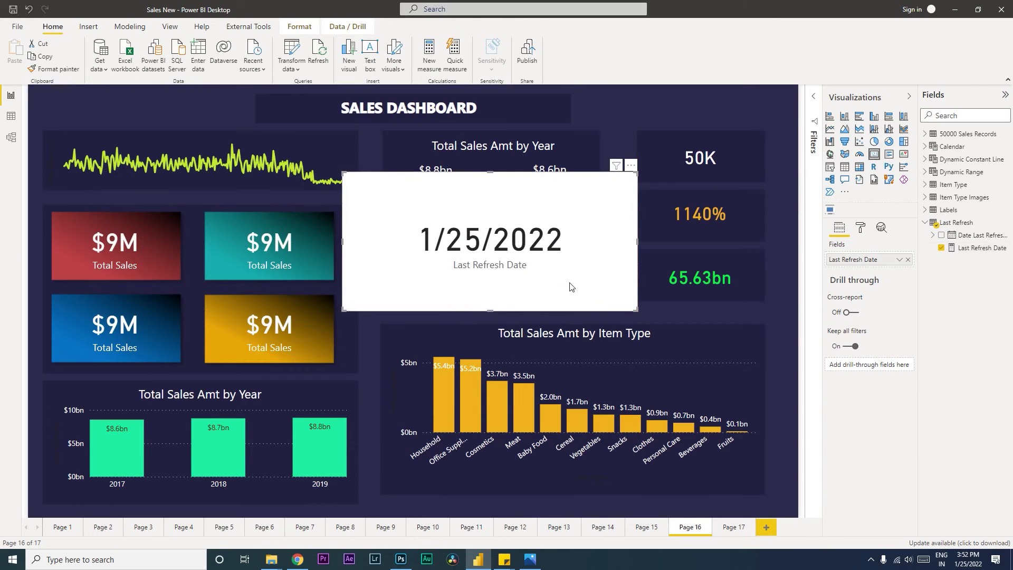
mouse_move(578, 256)
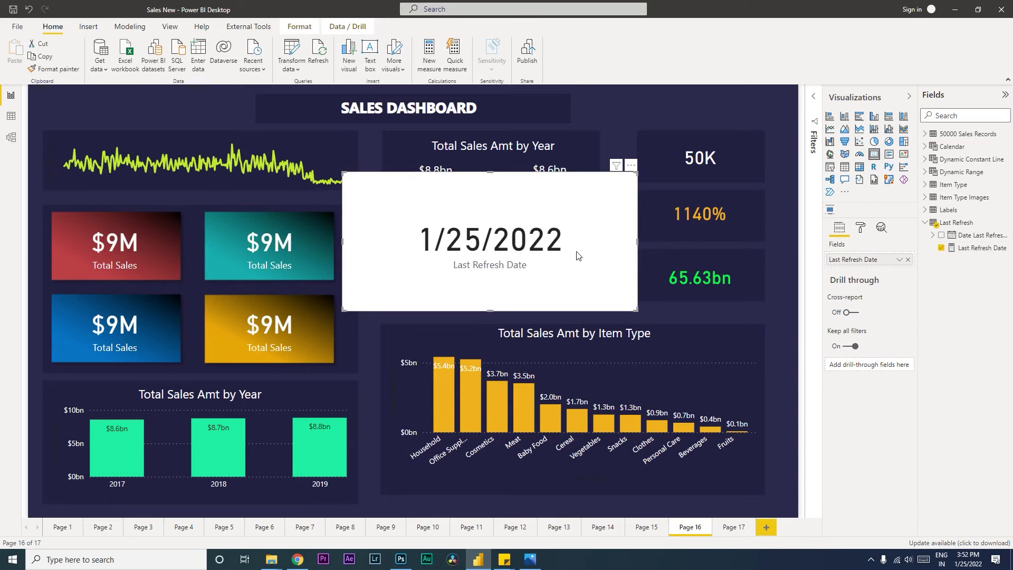
click(982, 247)
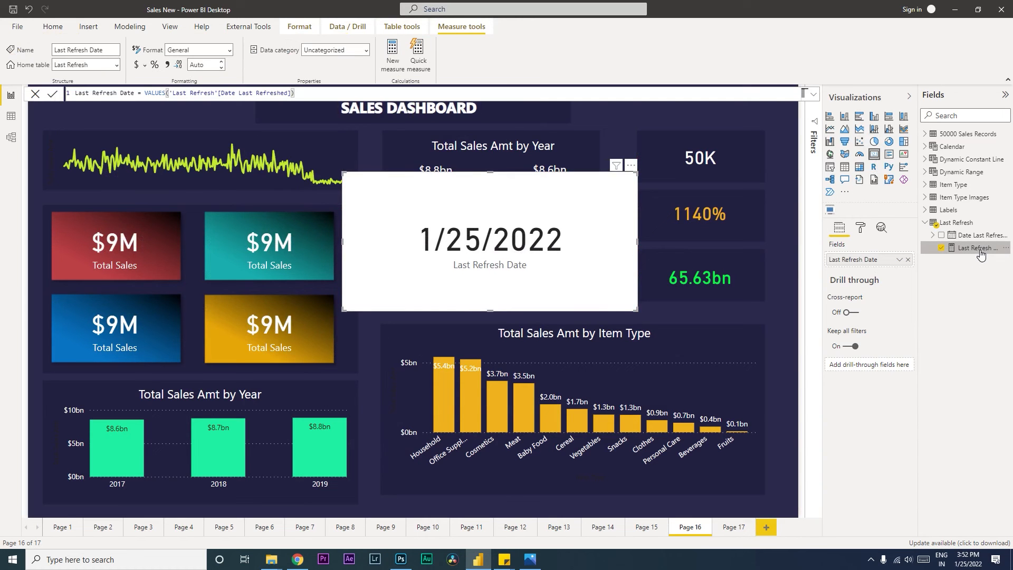
click(228, 50)
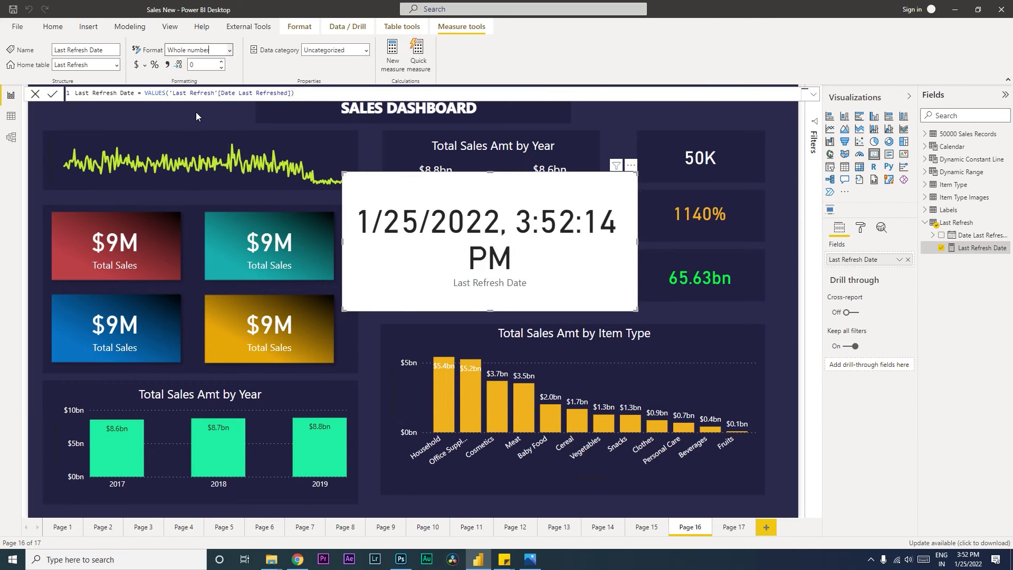
mouse_move(563, 264)
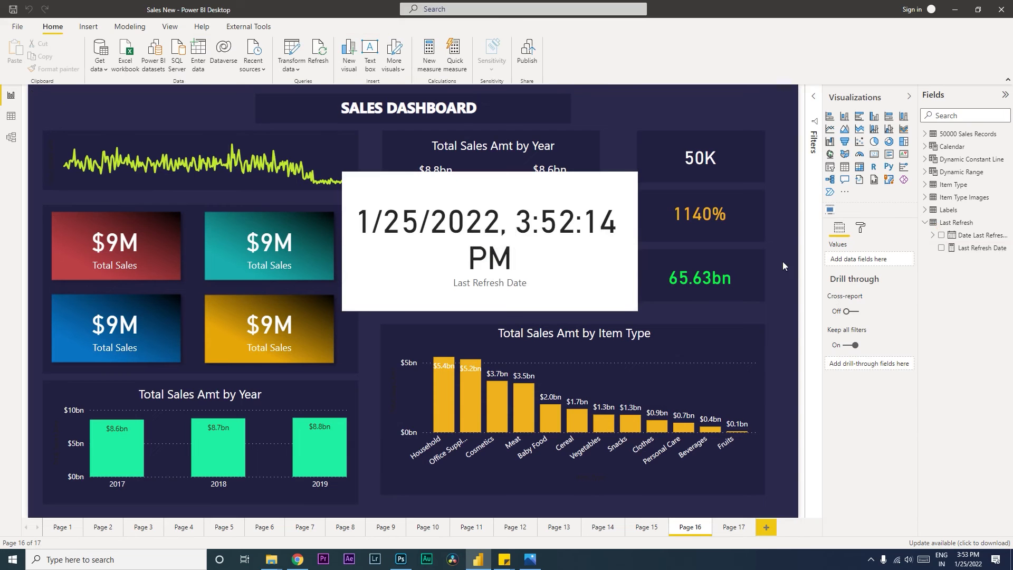
mouse_move(612, 264)
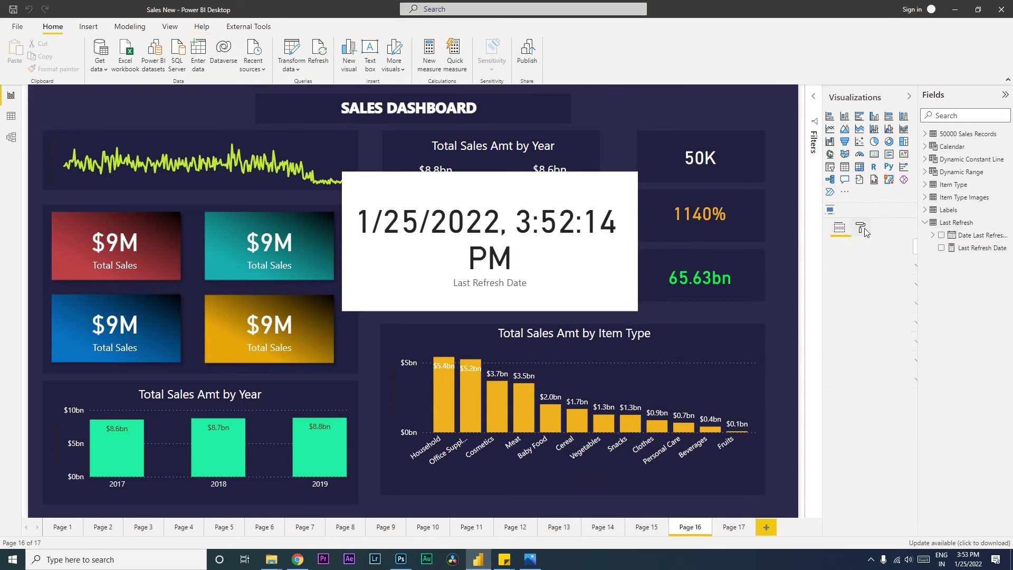
- Make the refresh card's data label white at 10 pt
click(489, 240)
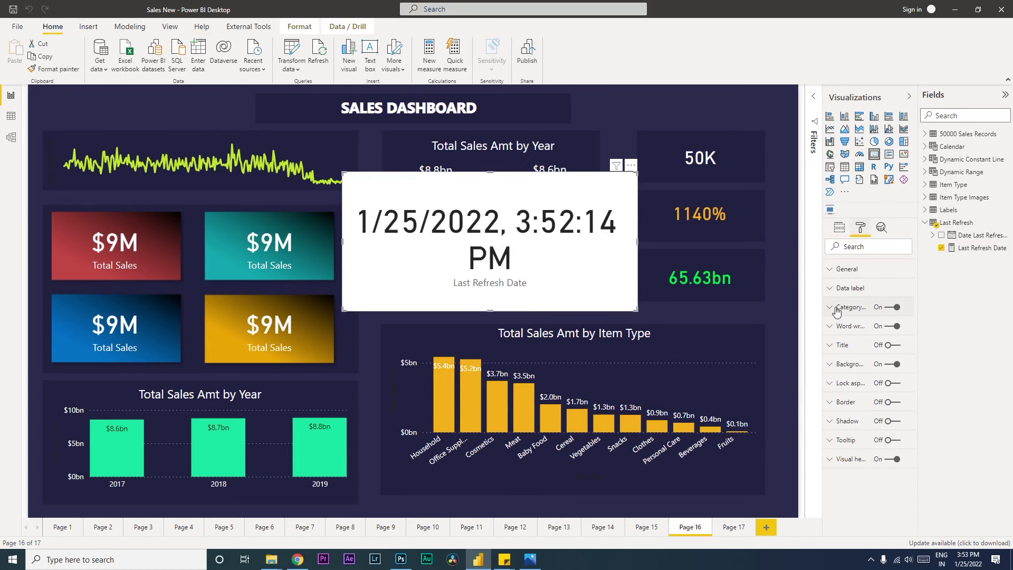
click(839, 317)
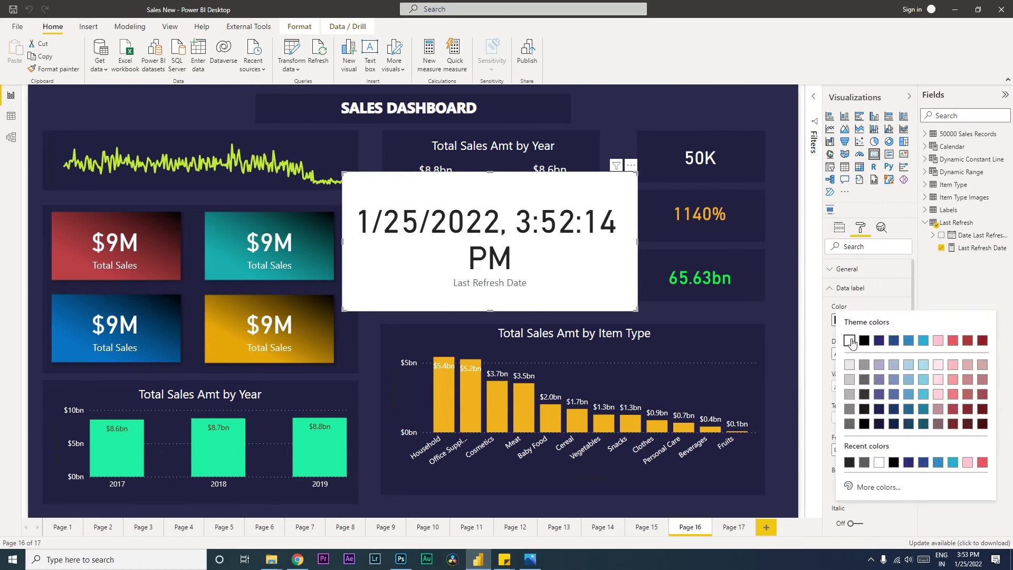
click(851, 341)
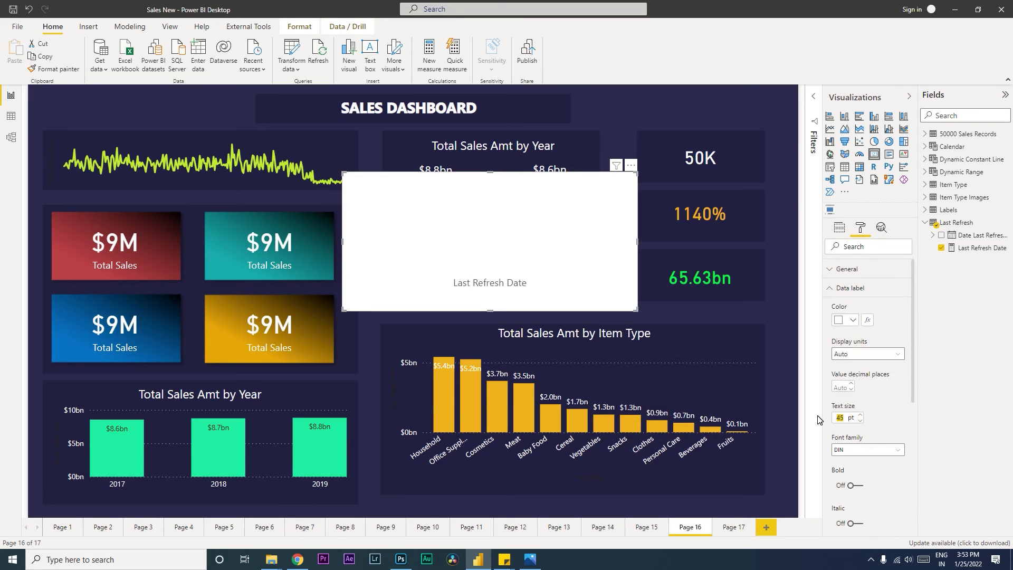
text(10)
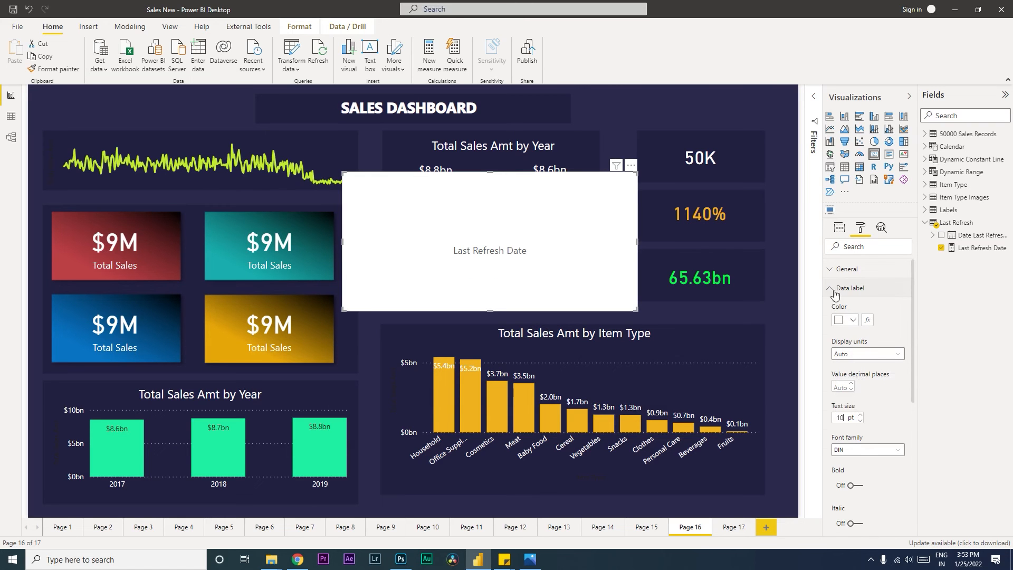
- Adjust the card's category label settings and switch its white background off
click(851, 287)
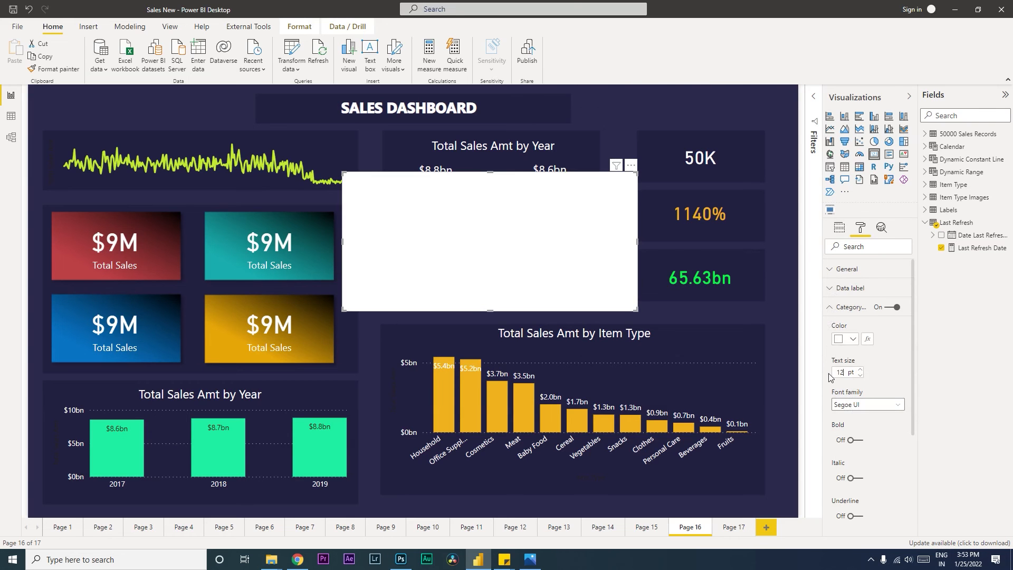
click(859, 373)
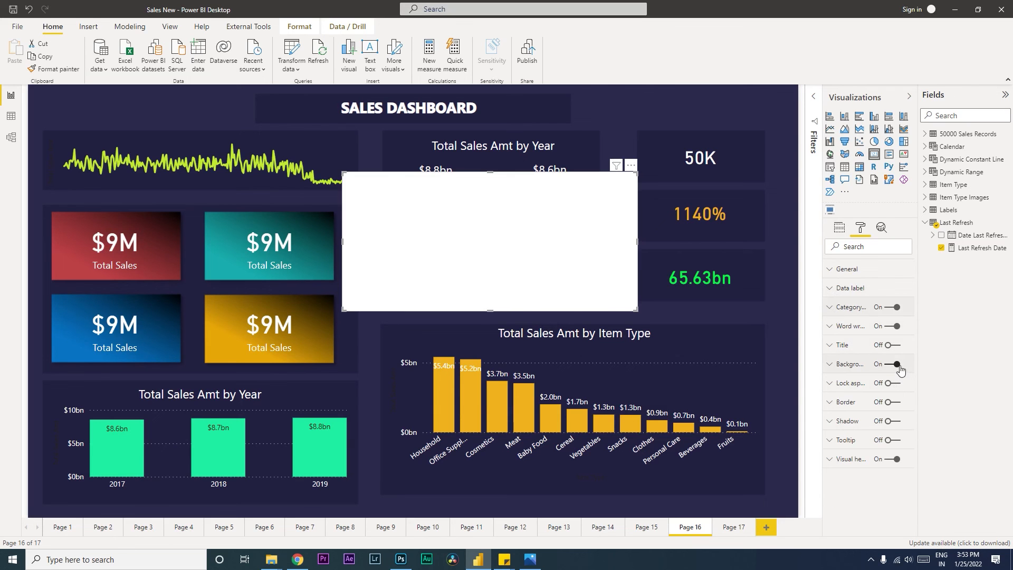
click(897, 364)
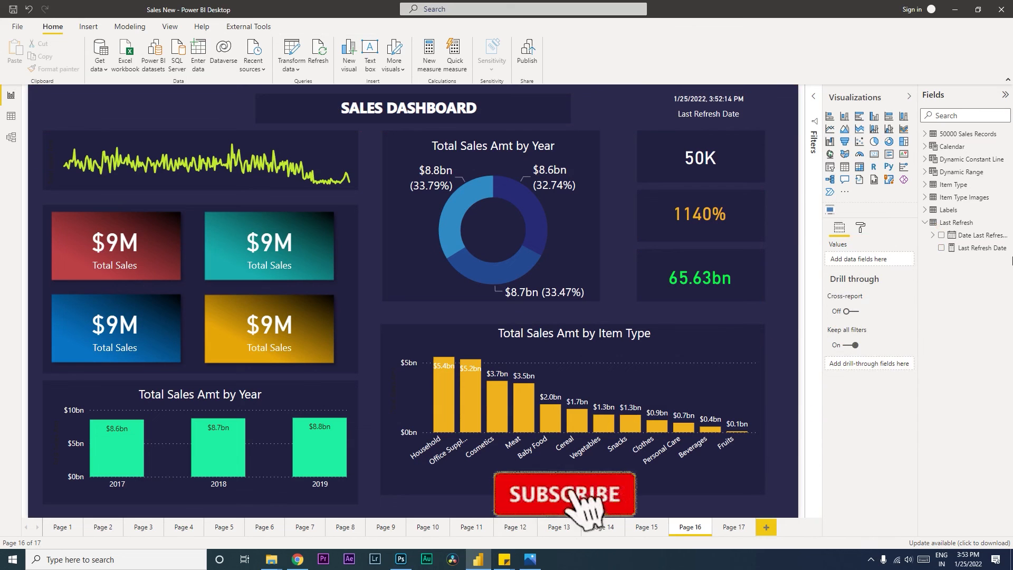
- Refresh the data so the top-right card updates to 1/25/2022, 3:53:40 PM
click(564, 494)
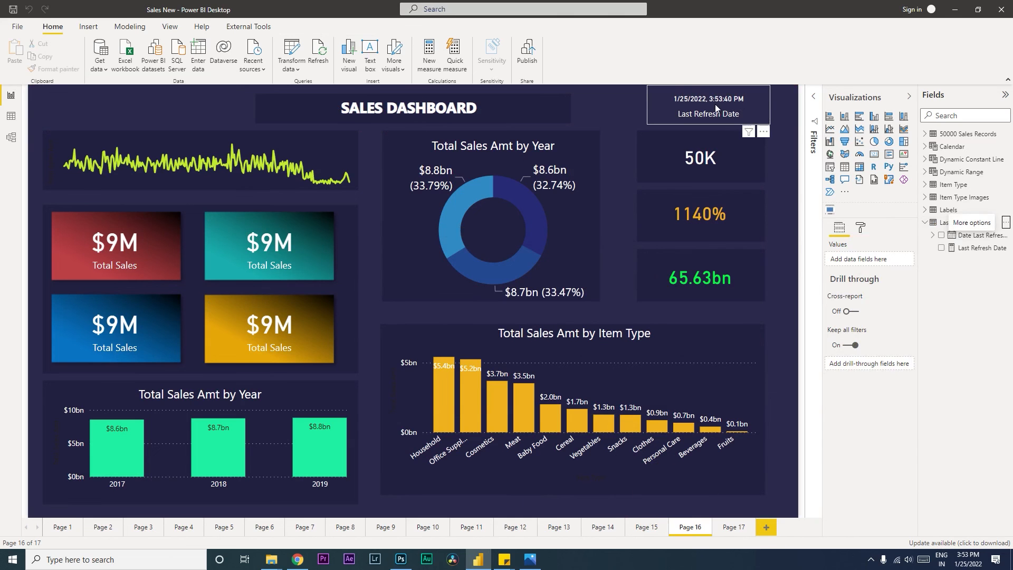
mouse_move(721, 108)
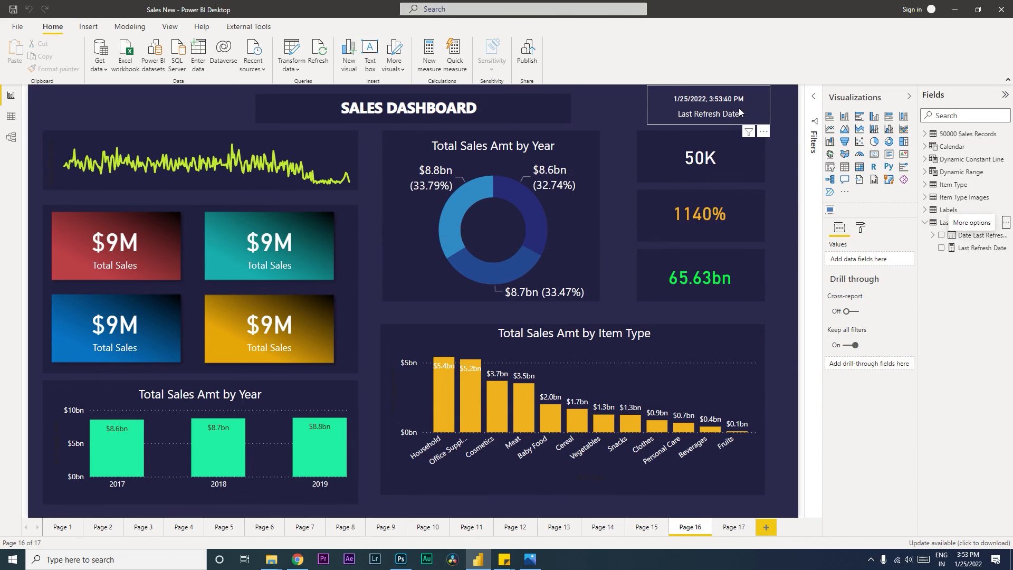
mouse_move(741, 113)
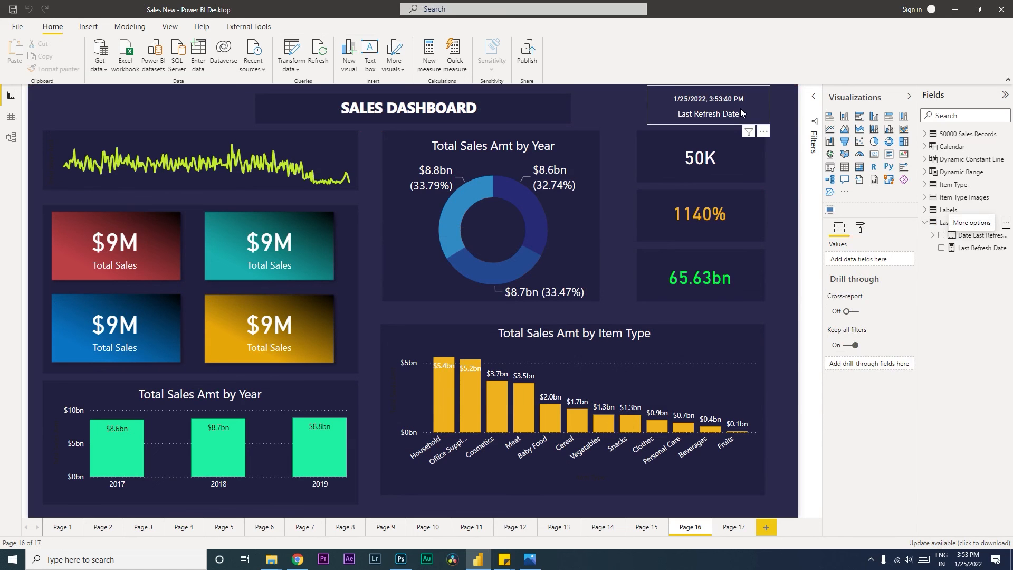